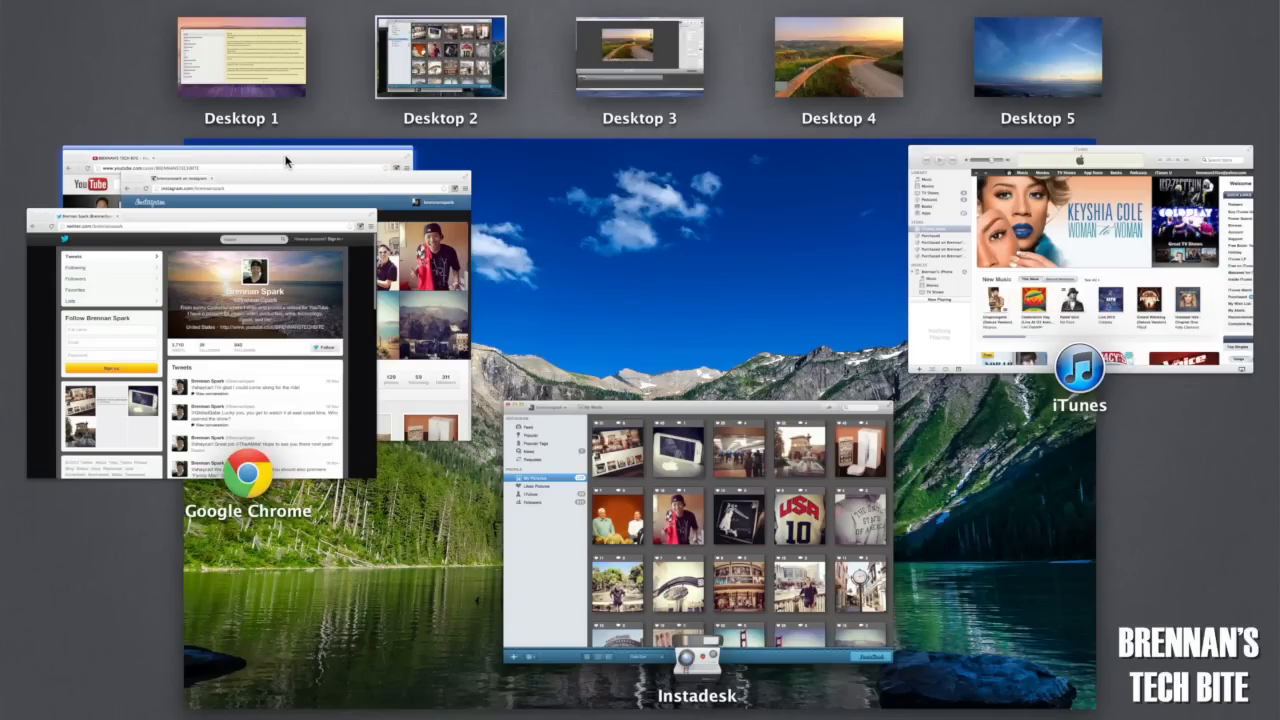
Remove Desktop 5 with its close badge, then leave Mission Control to the ScreenFlow desktop.
{"action": "left_click", "coordinate": [230, 185]}
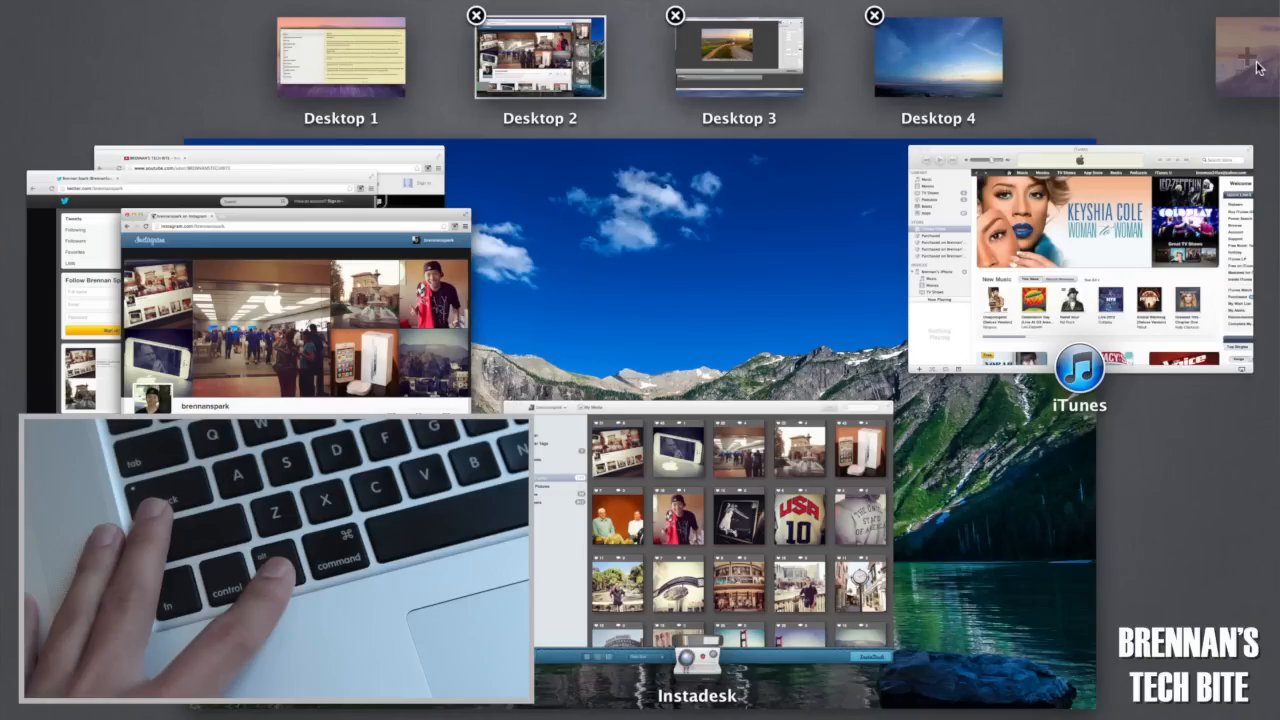
{"action": "left_click", "coordinate": [1245, 55]}
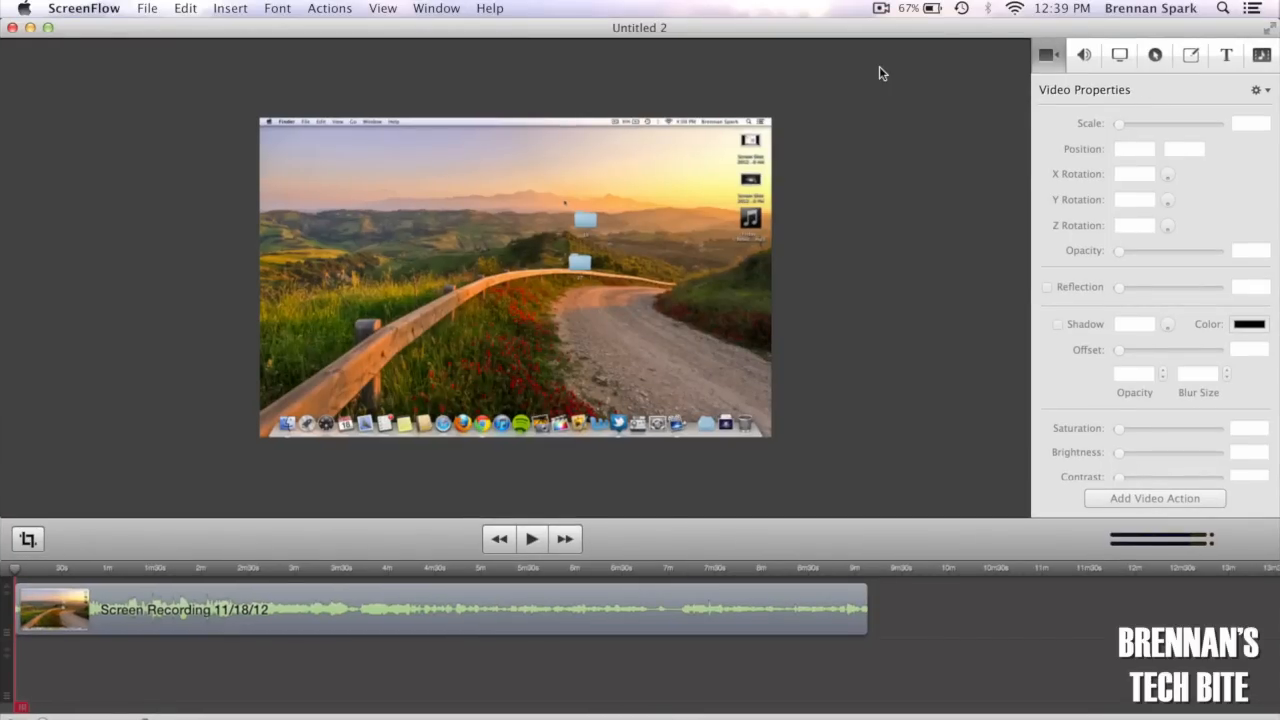
{"action": "mouse_move", "coordinate": [720, 115]}
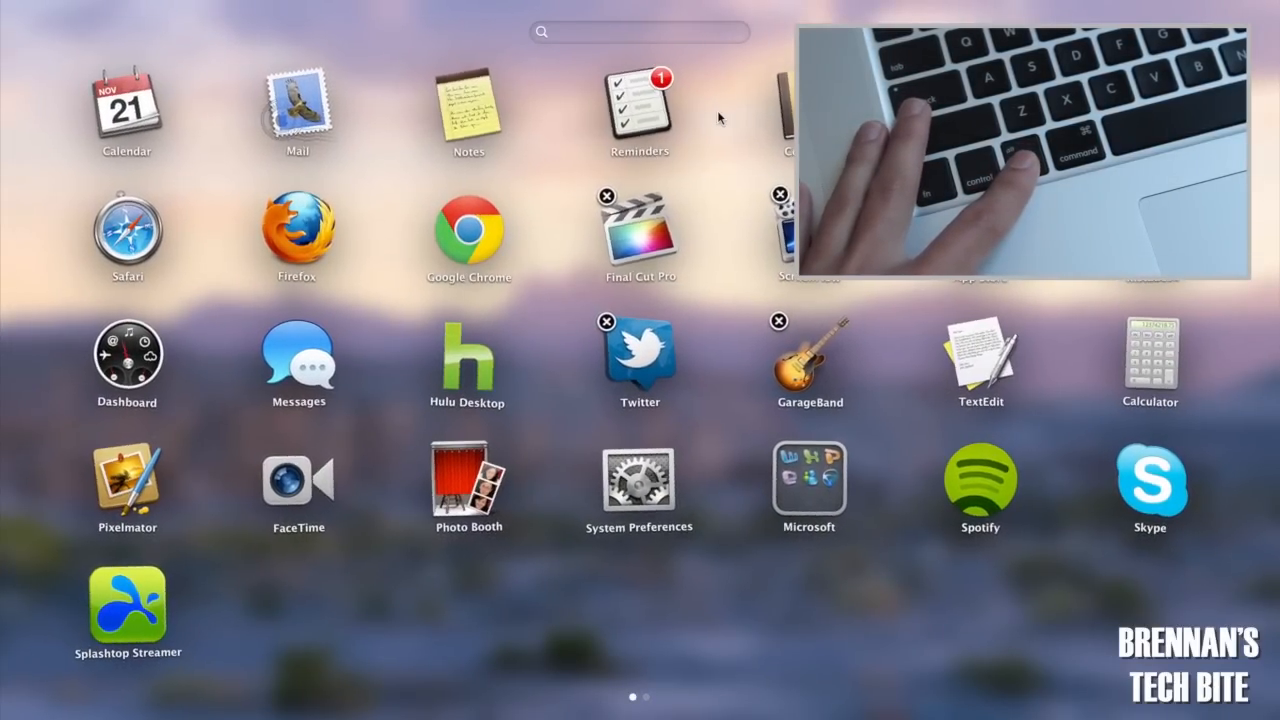
{"action": "mouse_move", "coordinate": [617, 208]}
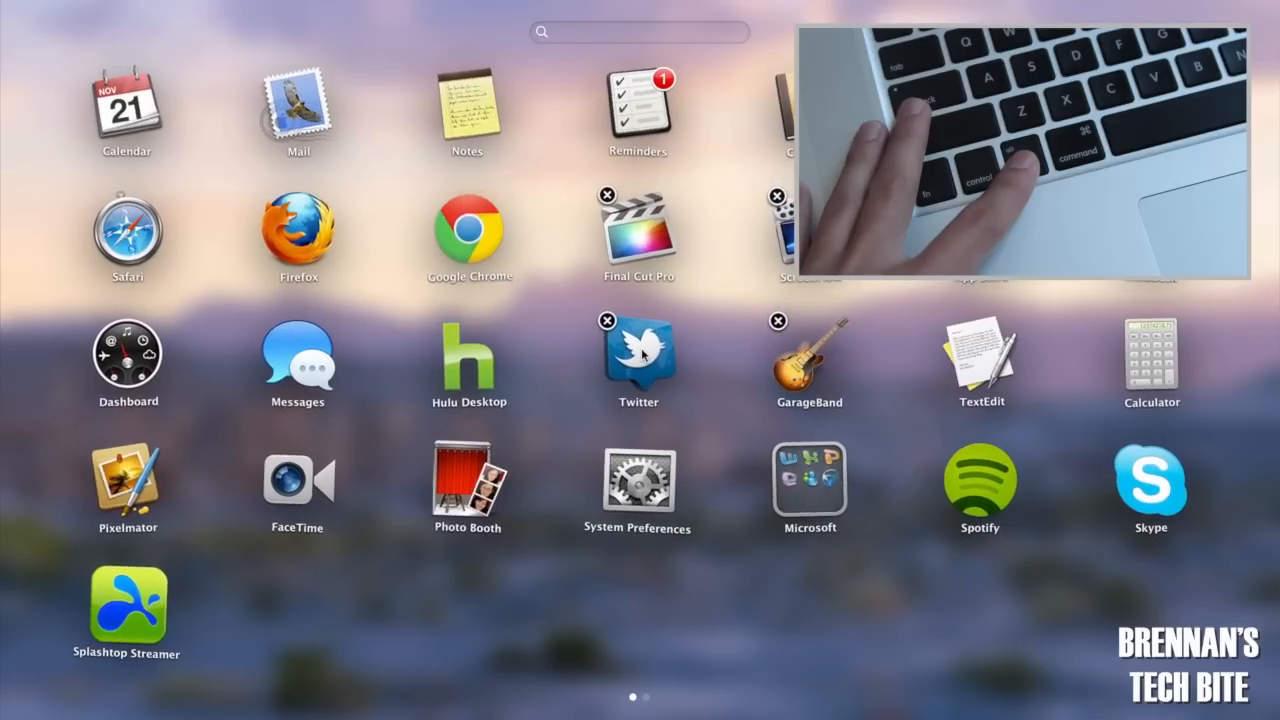
Drag a jiggling app icon to a new position in Launchpad.
{"action": "left_click_drag", "start_coordinate": [637, 355], "coordinate": [468, 355]}
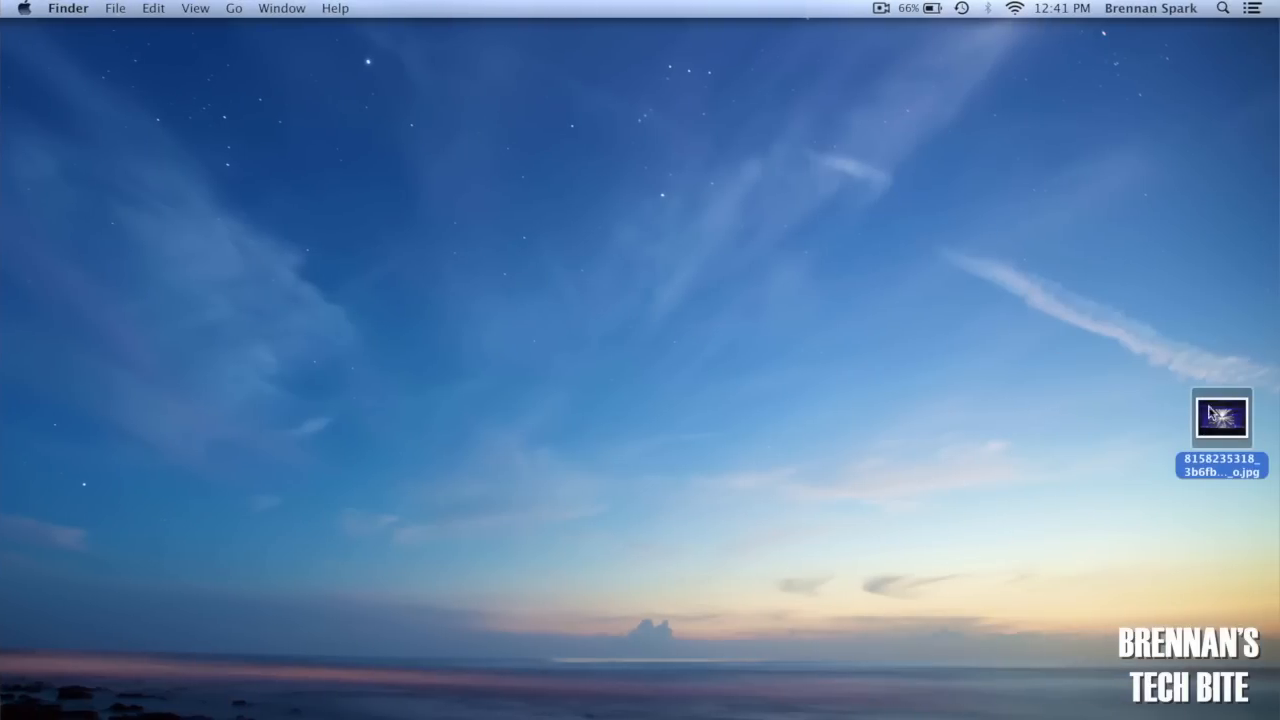
Carry the .jpg to the ScreenFlow desktop and drop it onto the project canvas.
{"action": "left_click_drag", "start_coordinate": [1220, 417], "coordinate": [10, 263]}
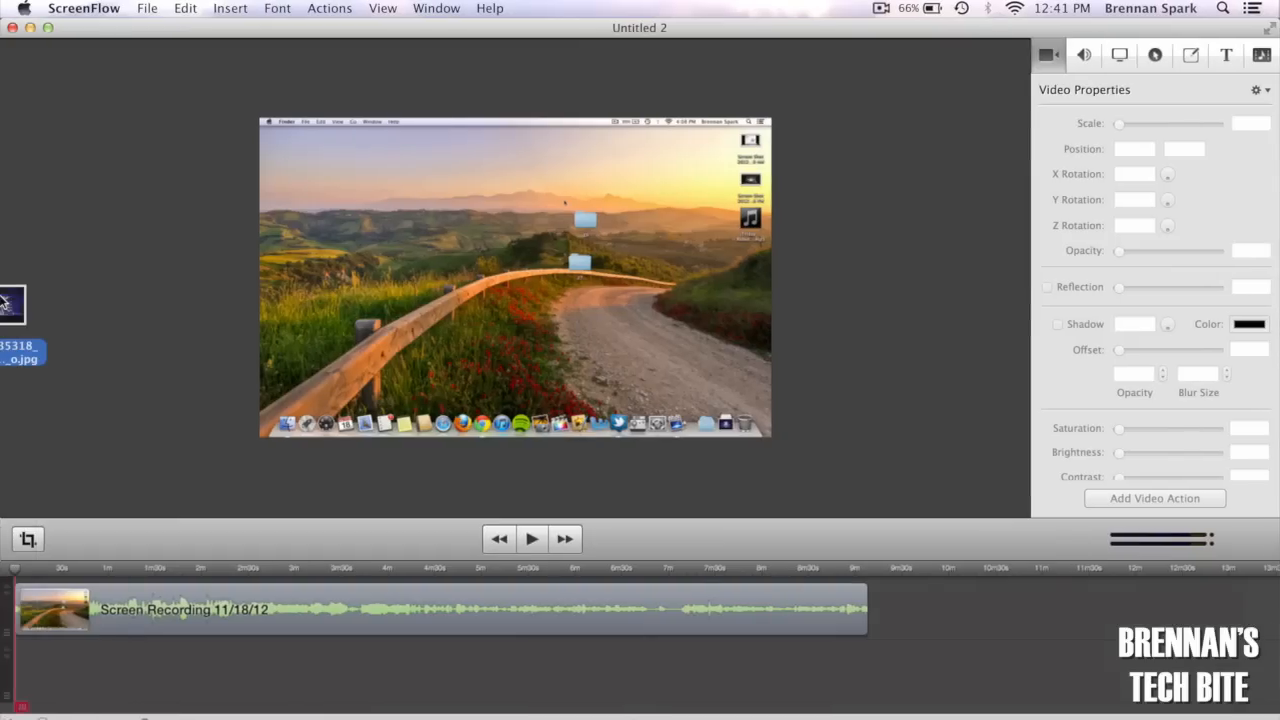
{"action": "left_click_drag", "start_coordinate": [13, 304], "coordinate": [250, 317]}
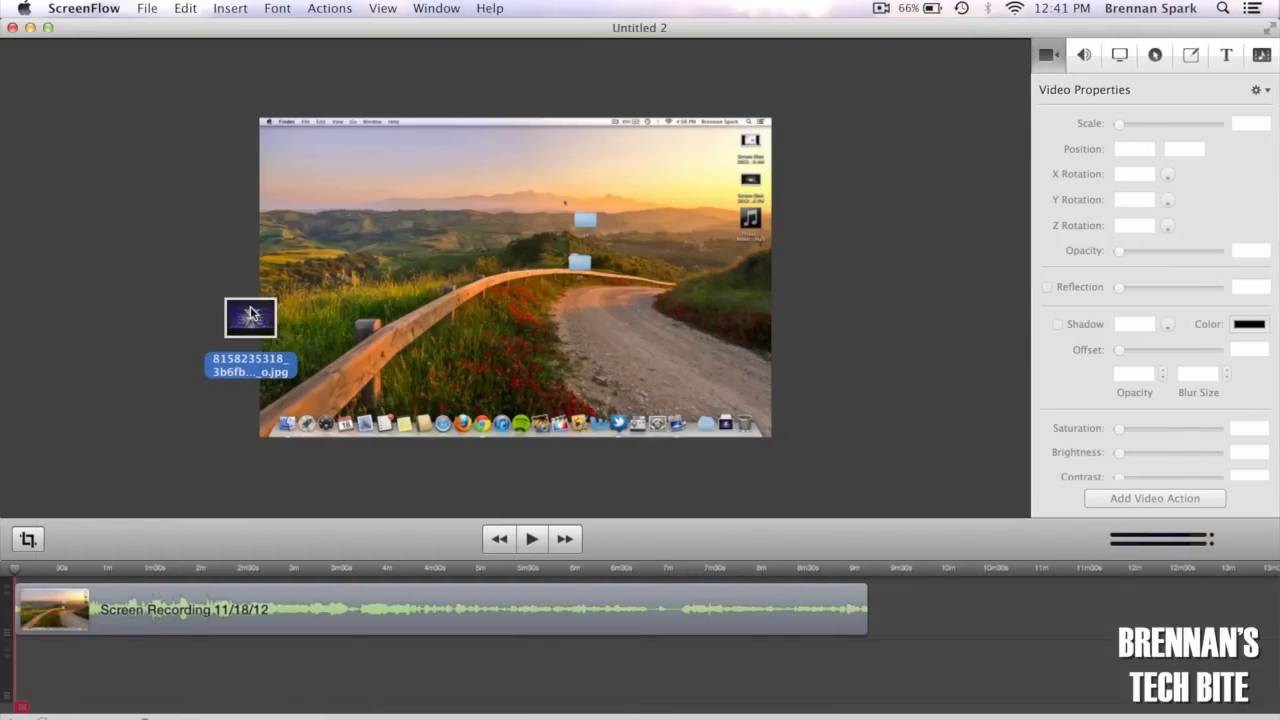
{"action": "left_click_drag", "start_coordinate": [250, 317], "coordinate": [985, 593]}
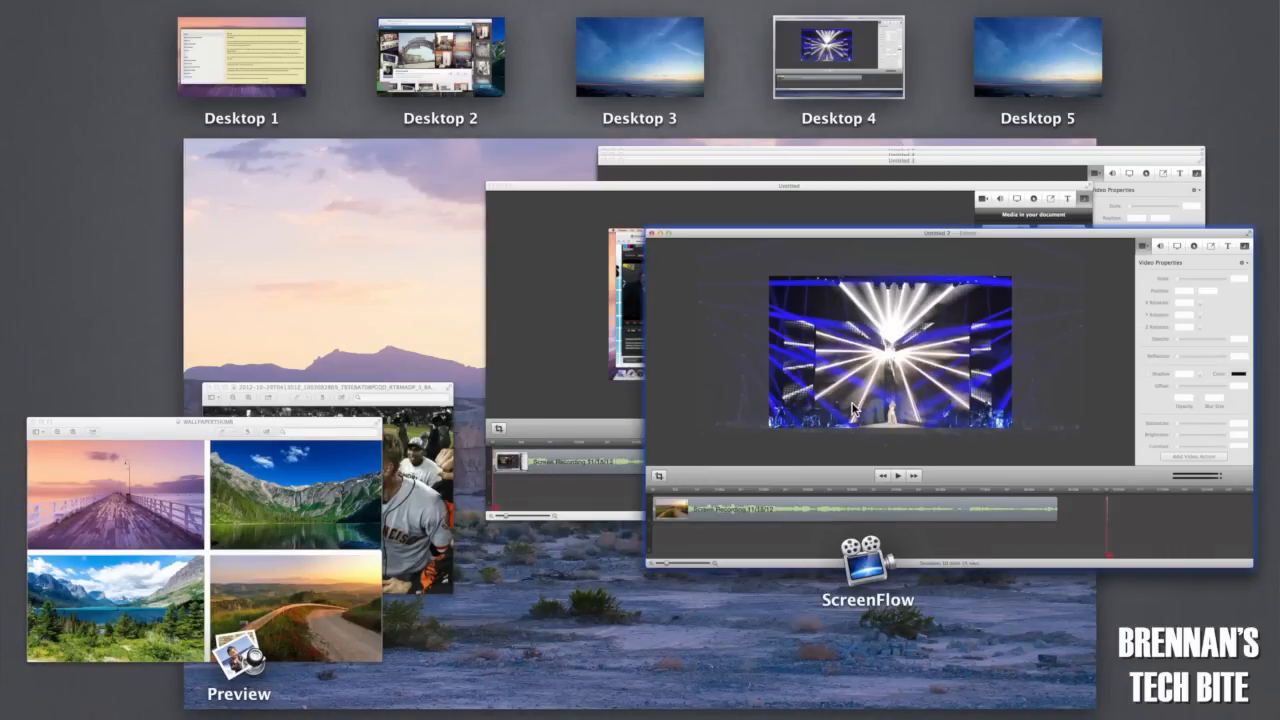
{"action": "mouse_move", "coordinate": [845, 310]}
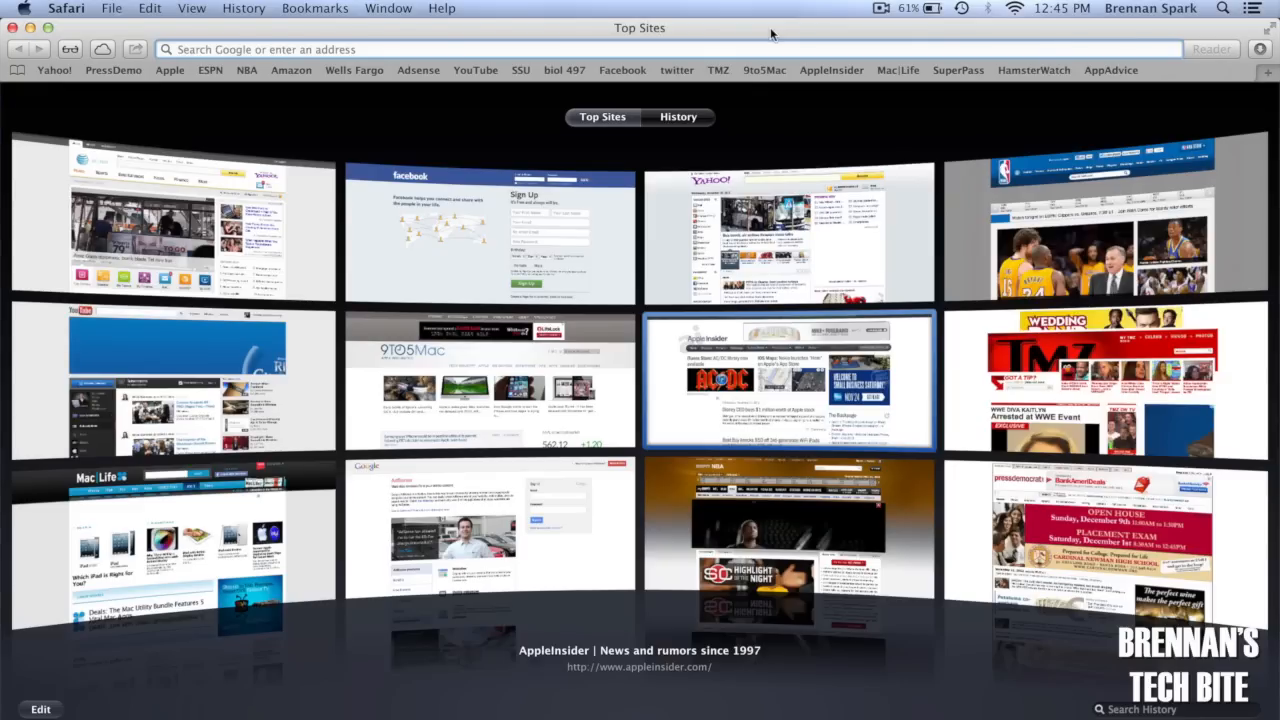
Reopen all windows from the last session via History, then switch to NBA.com.
{"action": "left_click", "coordinate": [243, 8]}
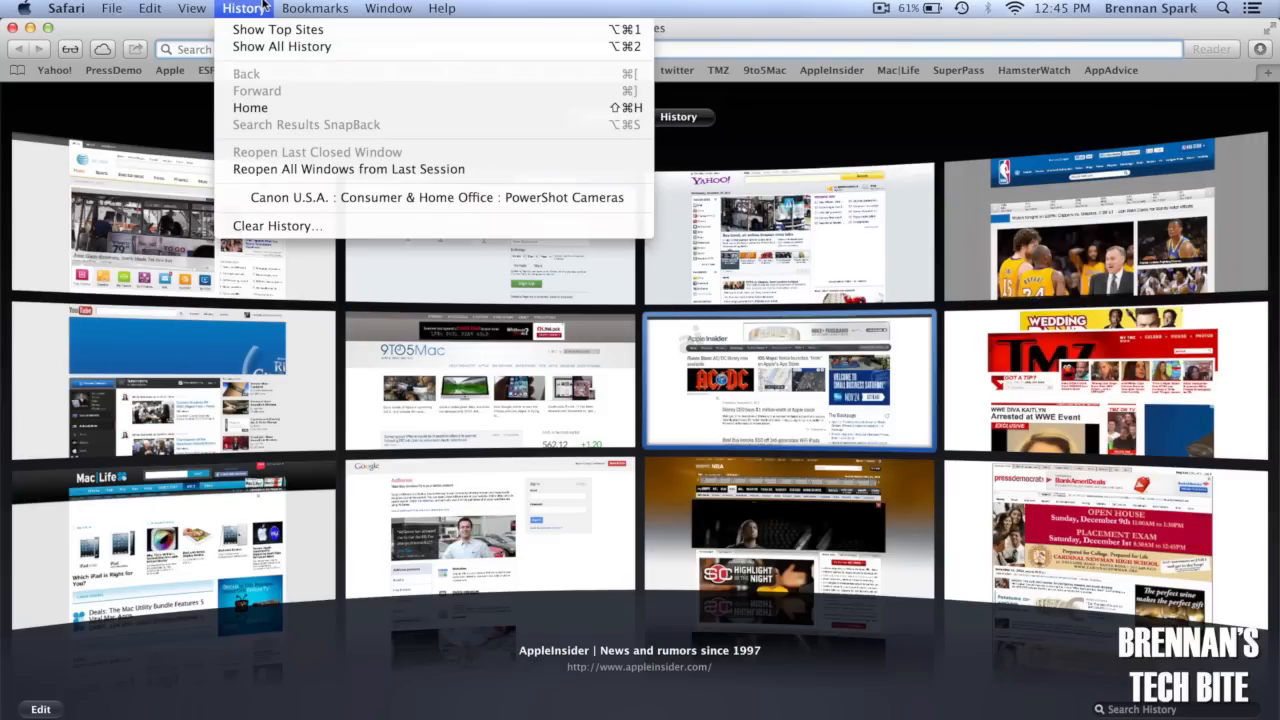
{"action": "mouse_move", "coordinate": [349, 169]}
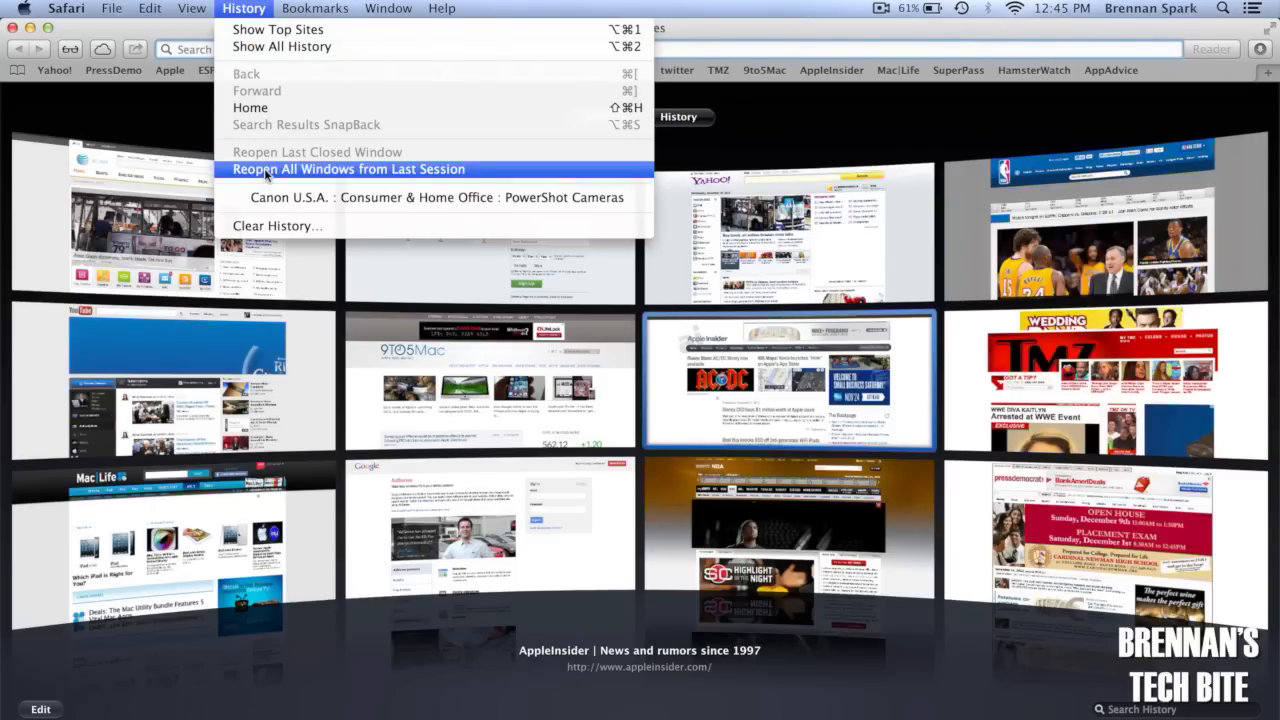
{"action": "mouse_move", "coordinate": [290, 175]}
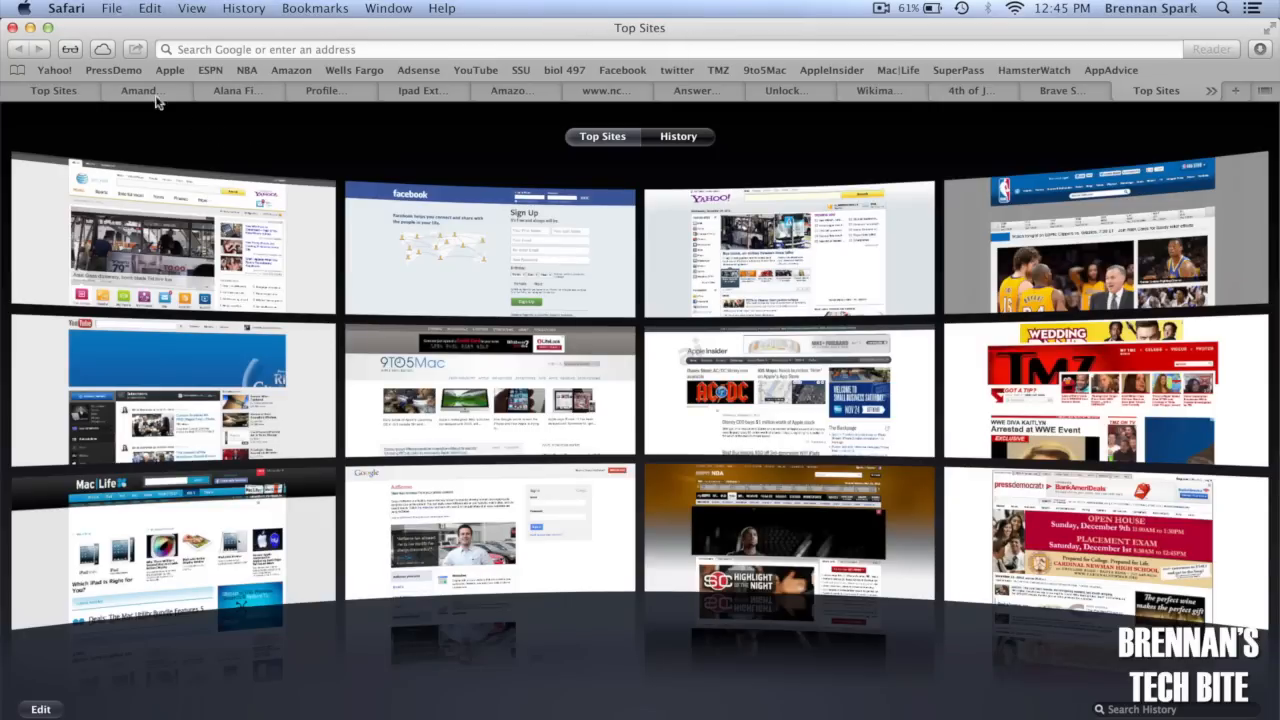
{"action": "mouse_move", "coordinate": [1120, 100]}
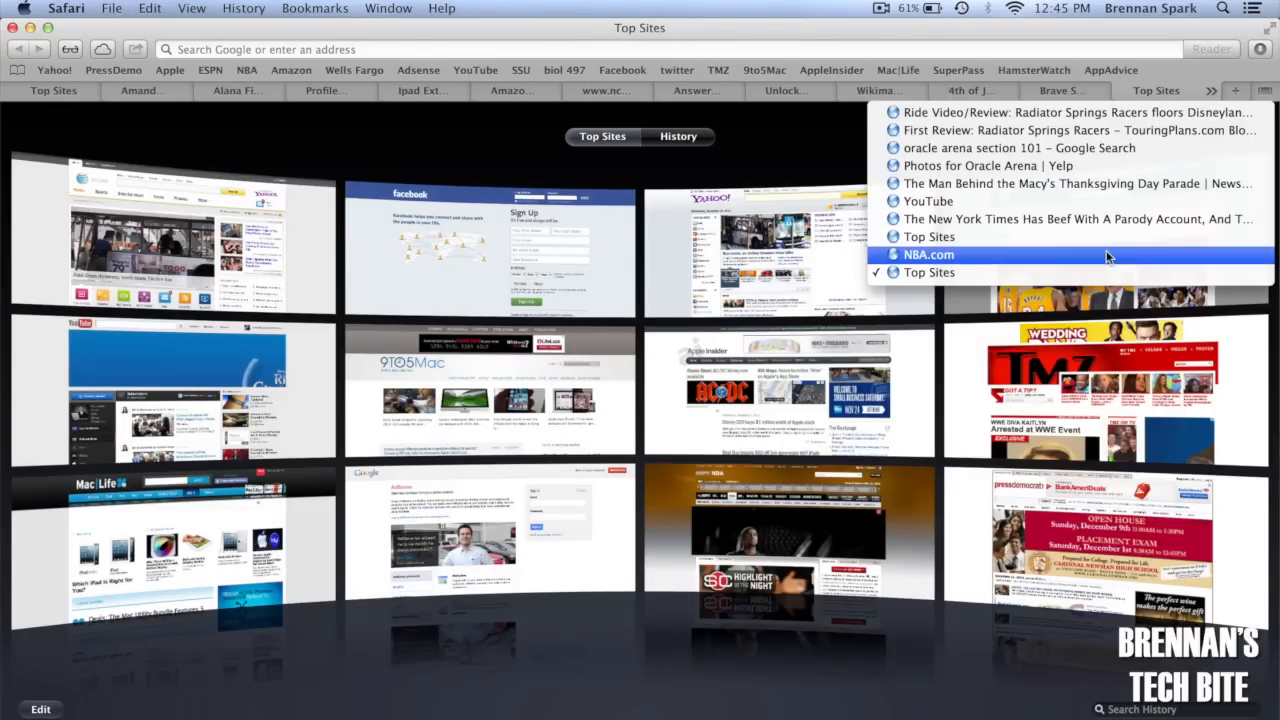
{"action": "left_click", "coordinate": [928, 254]}
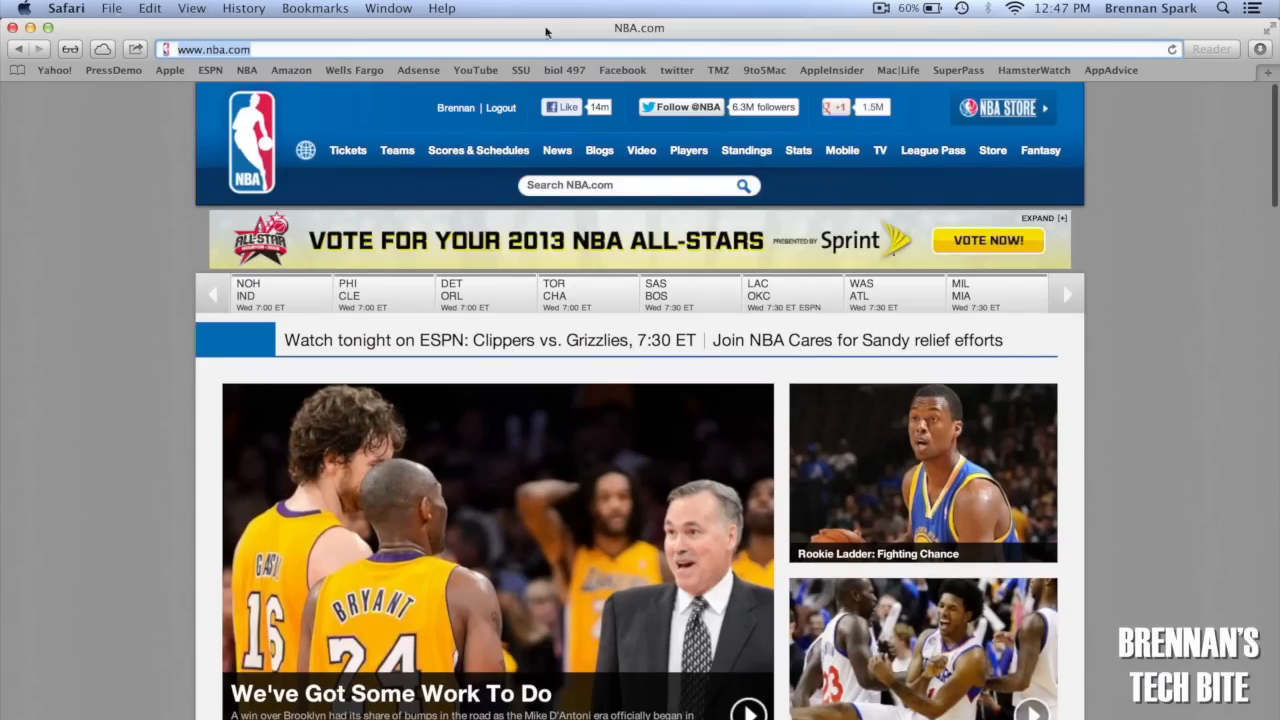
{"action": "mouse_move", "coordinate": [318, 91]}
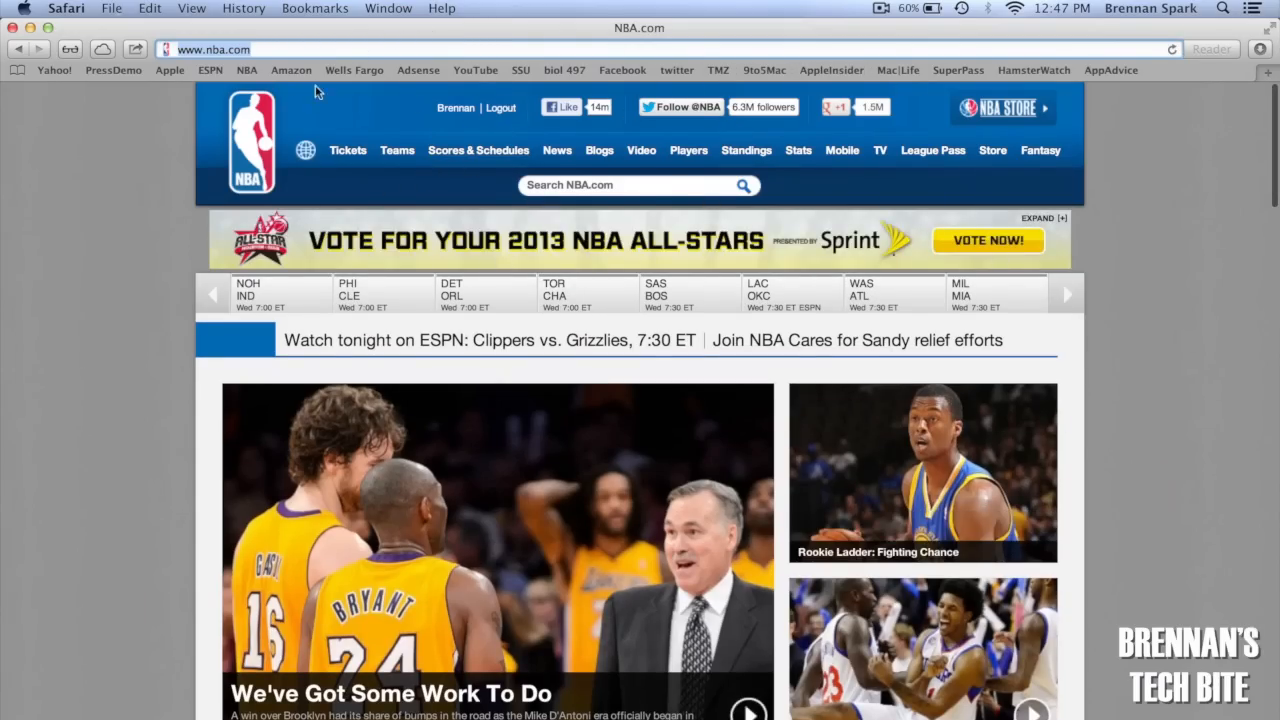